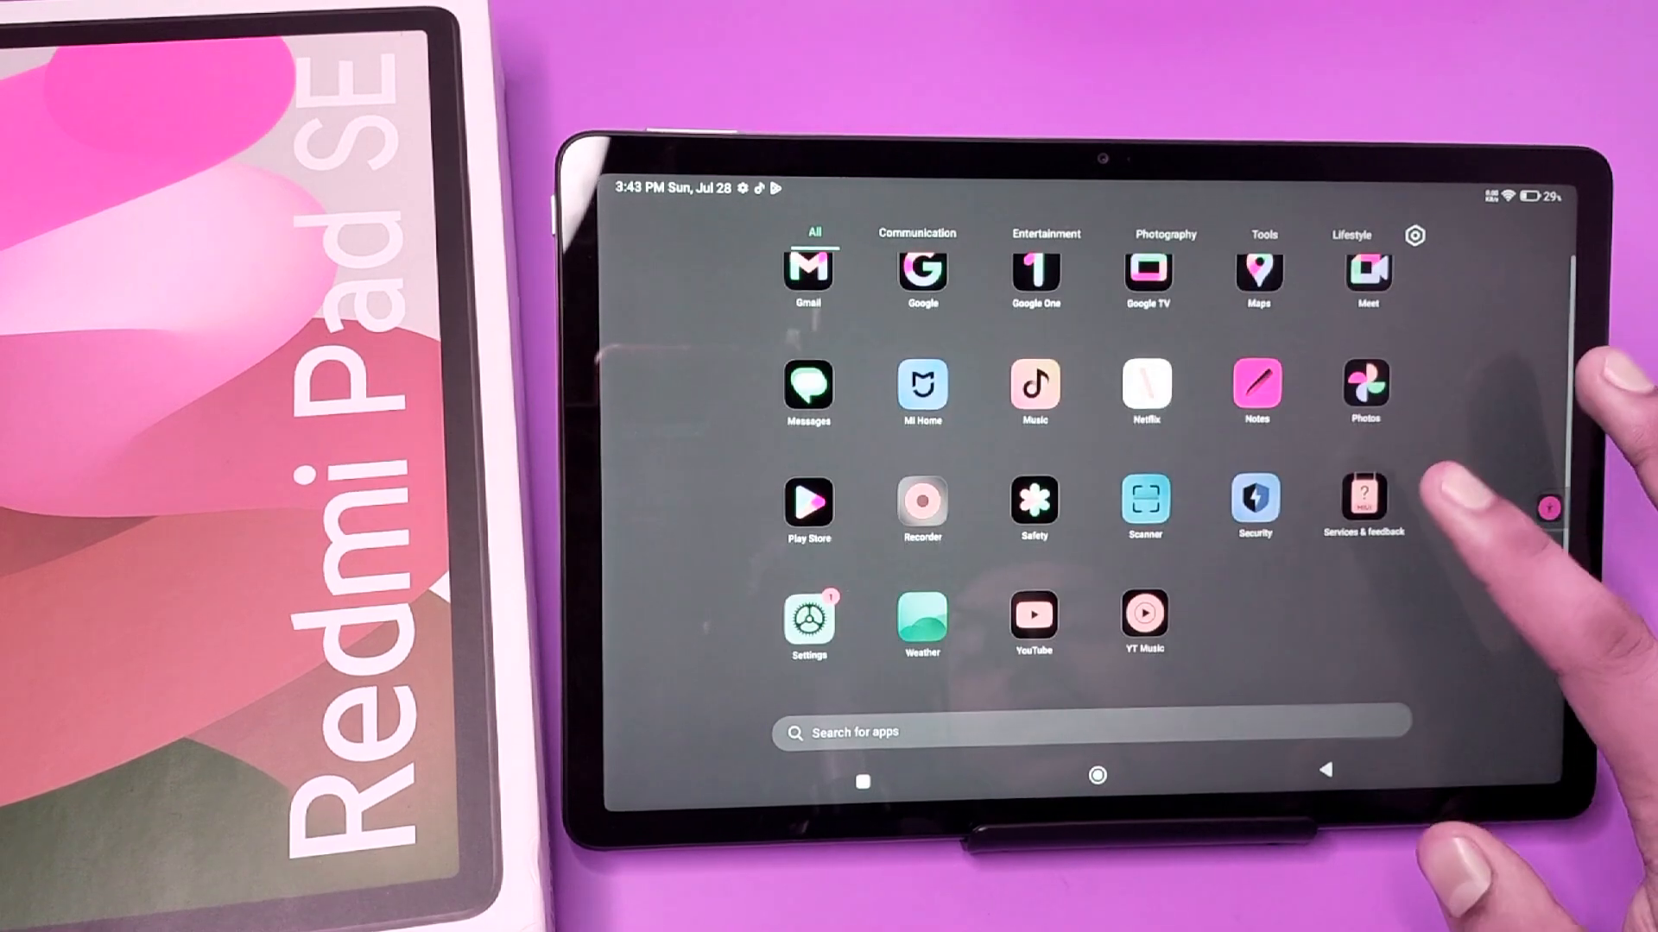
# Step: Scroll down Additional settings and open the Accessibility options
pyautogui.scroll(-3)
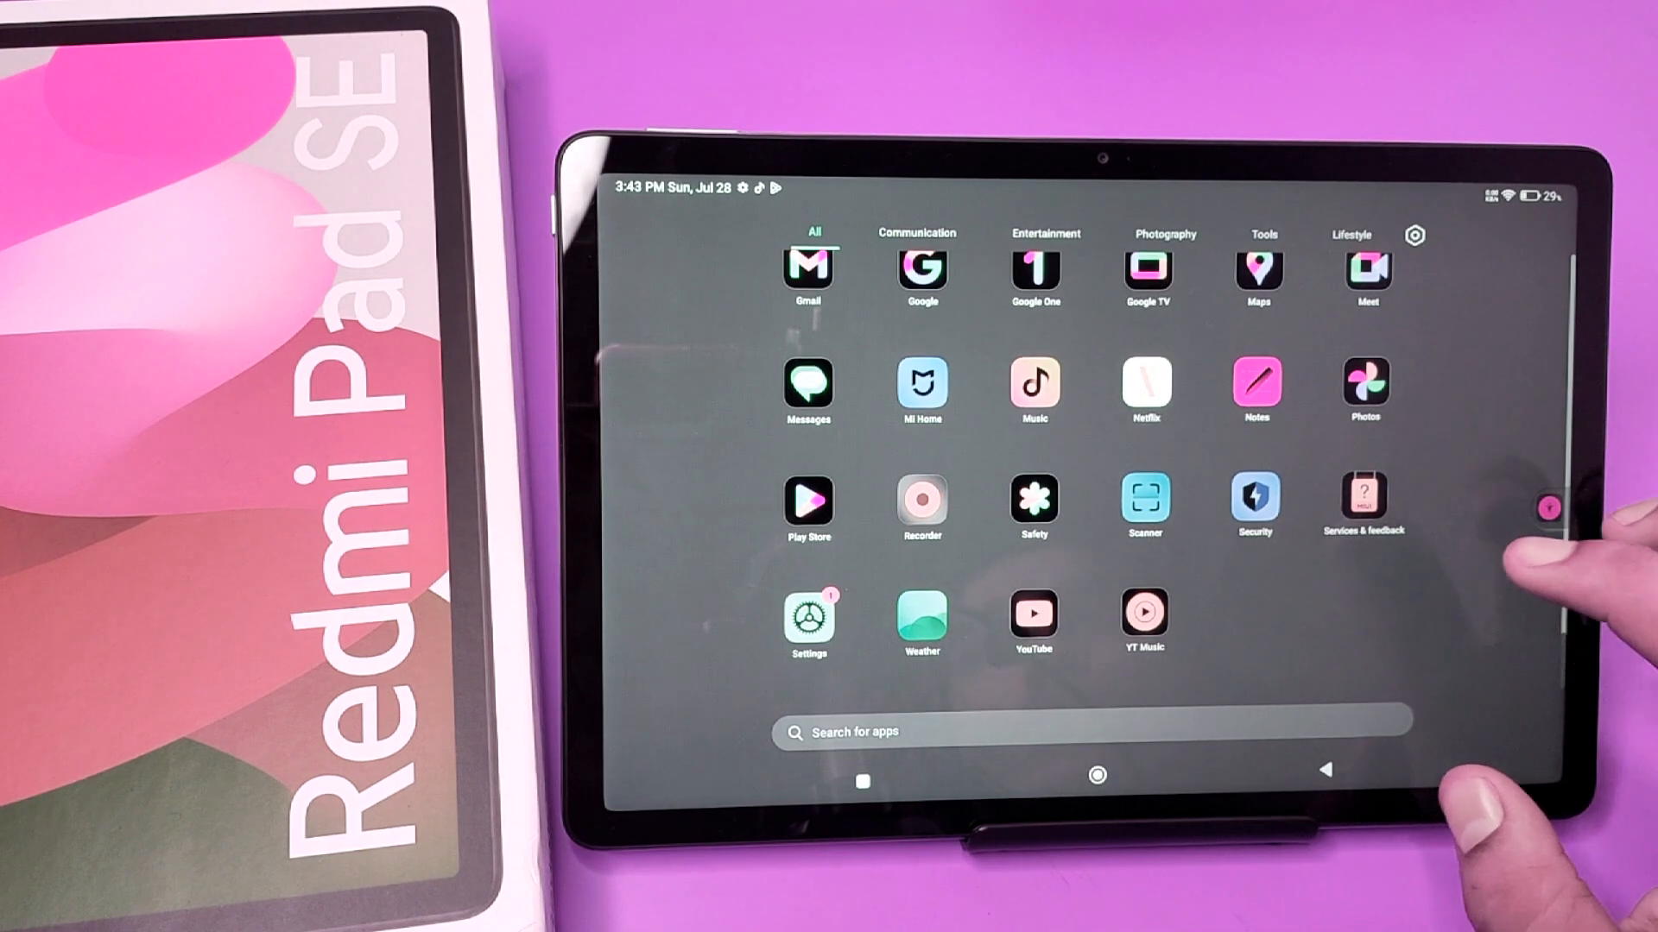
pyautogui.scroll(-3)
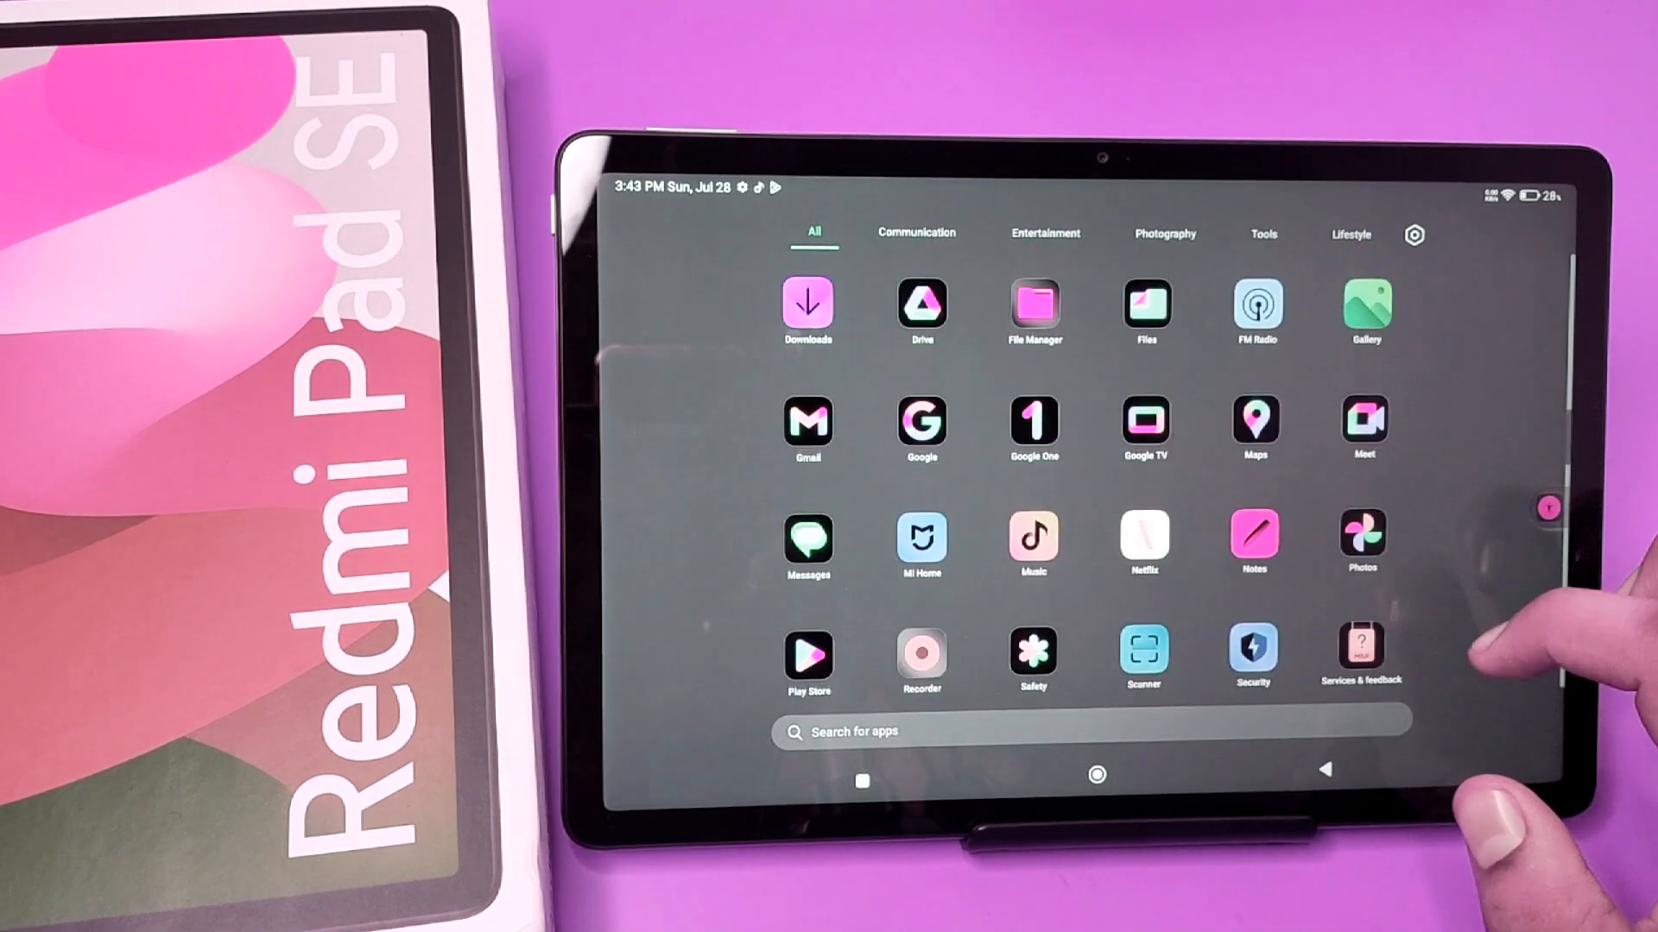
pyautogui.scroll(-3)
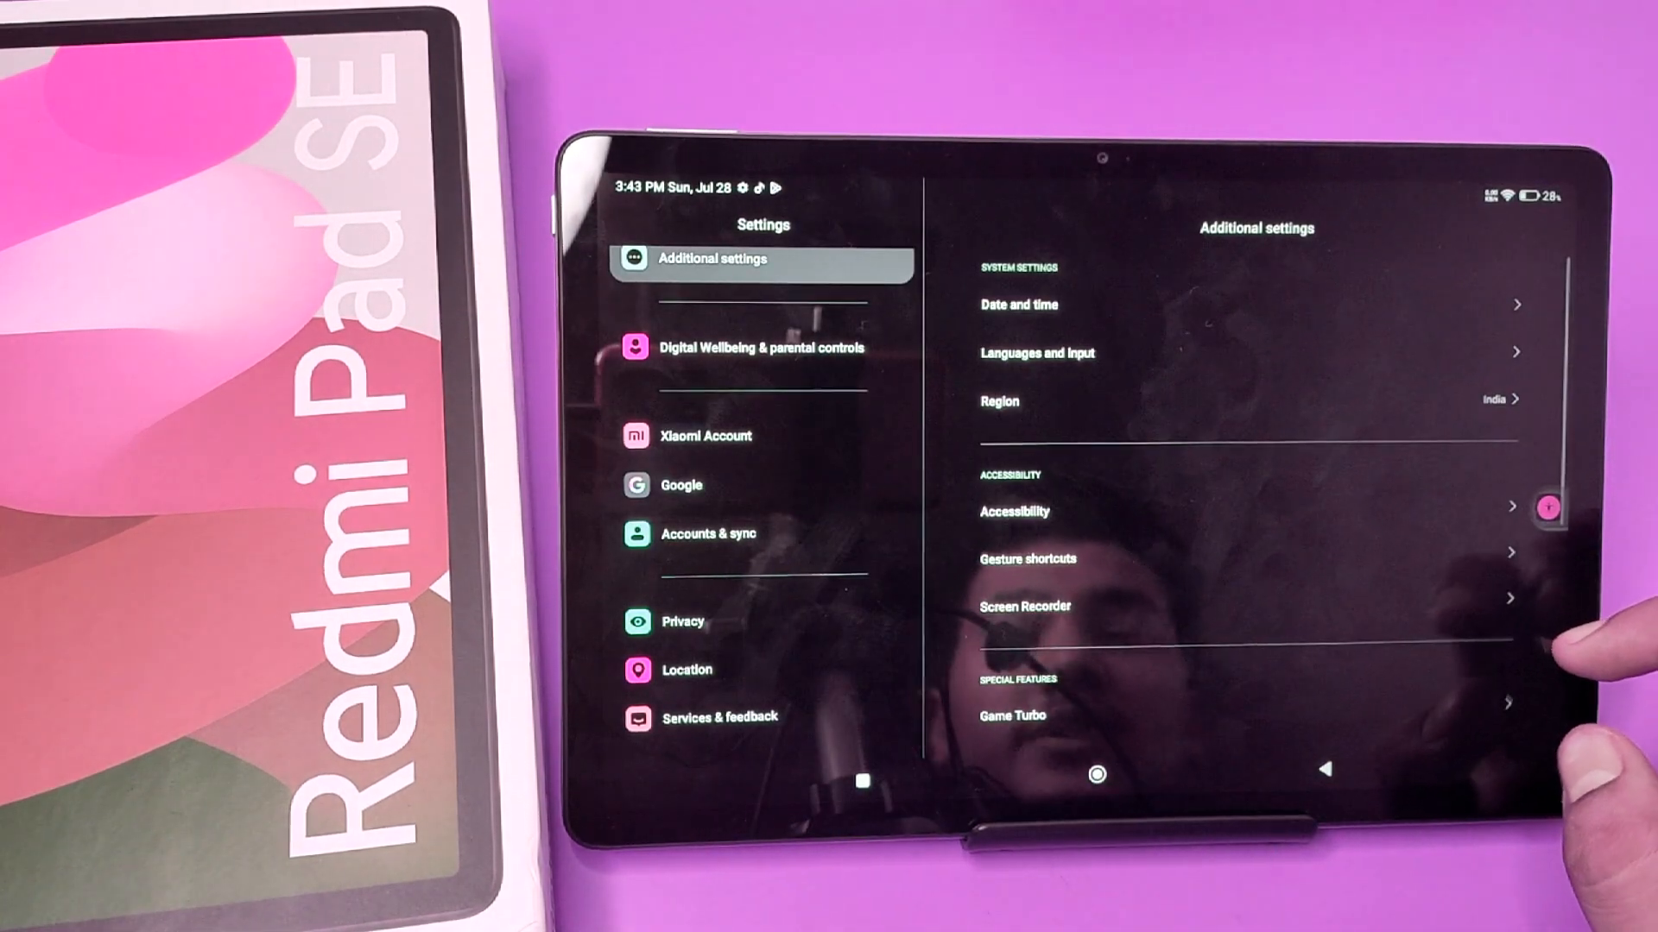
pyautogui.scroll(-3)
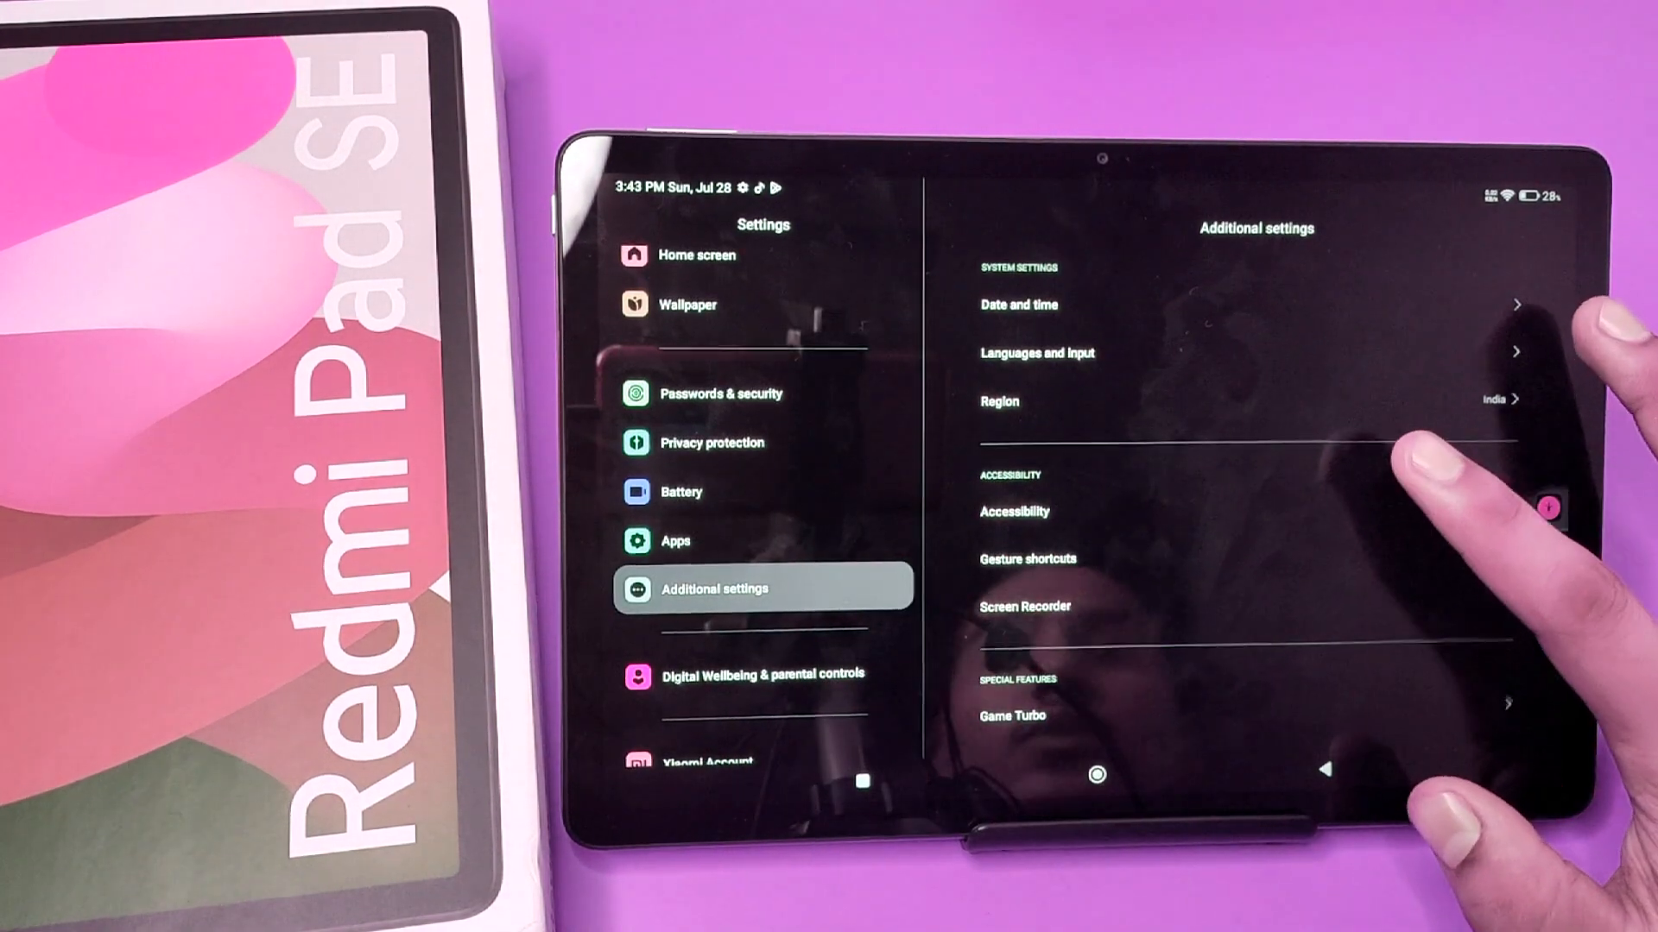
pyautogui.click(1013, 512)
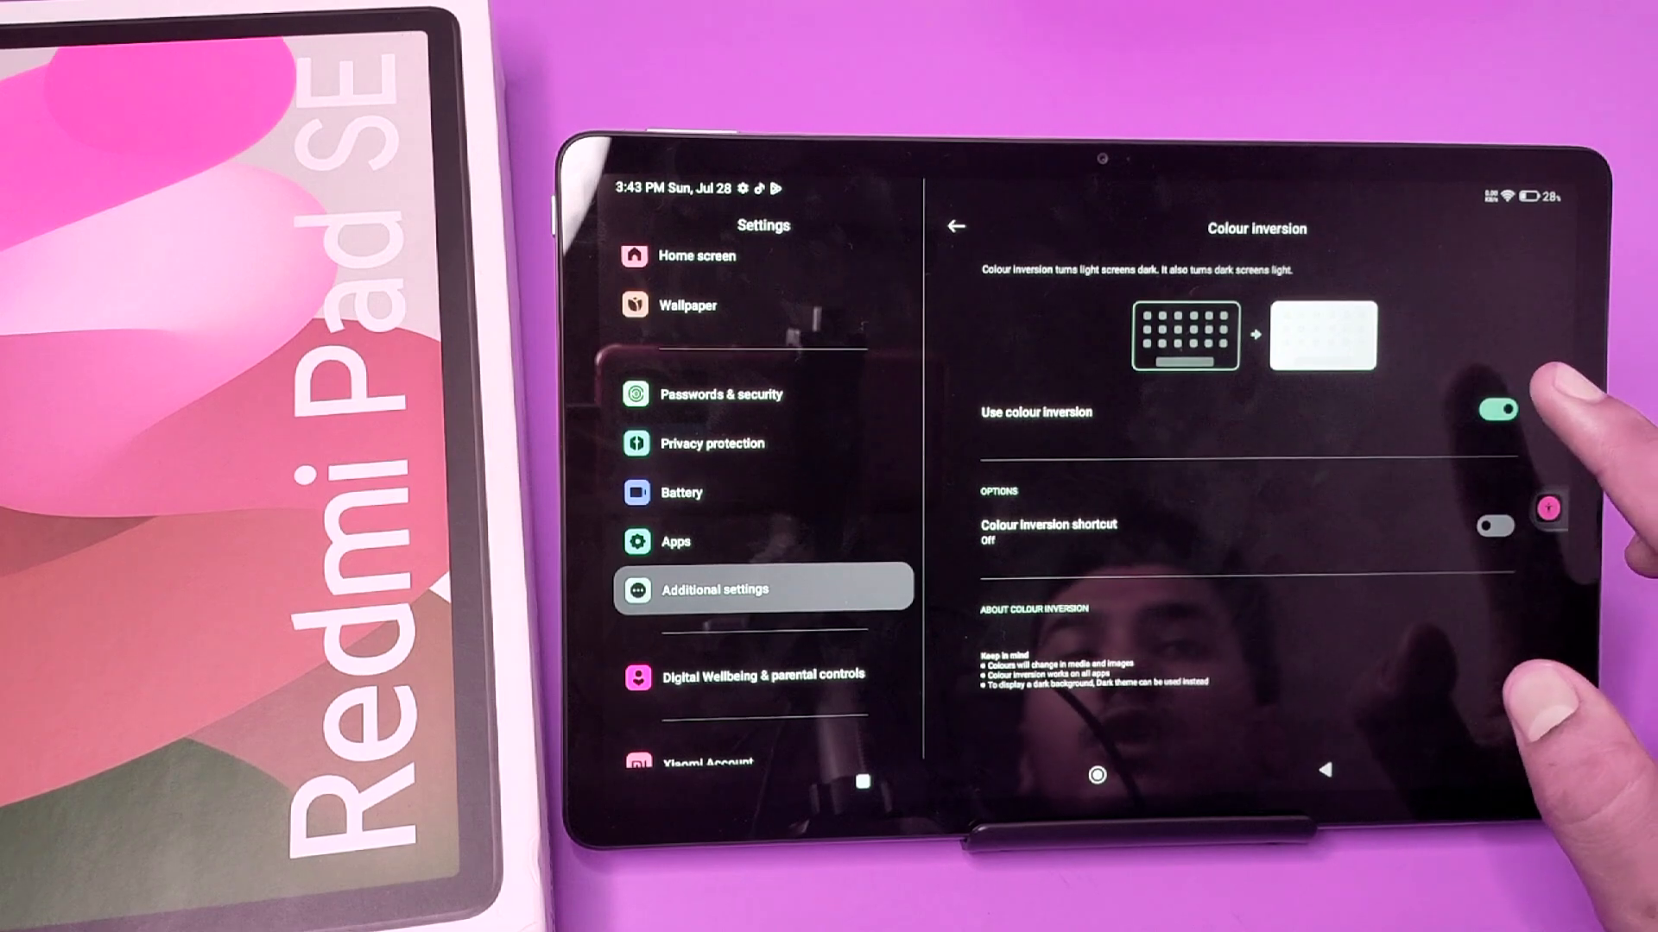
# Step: Switch off the Use colour inversion toggle
pyautogui.click(1495, 411)
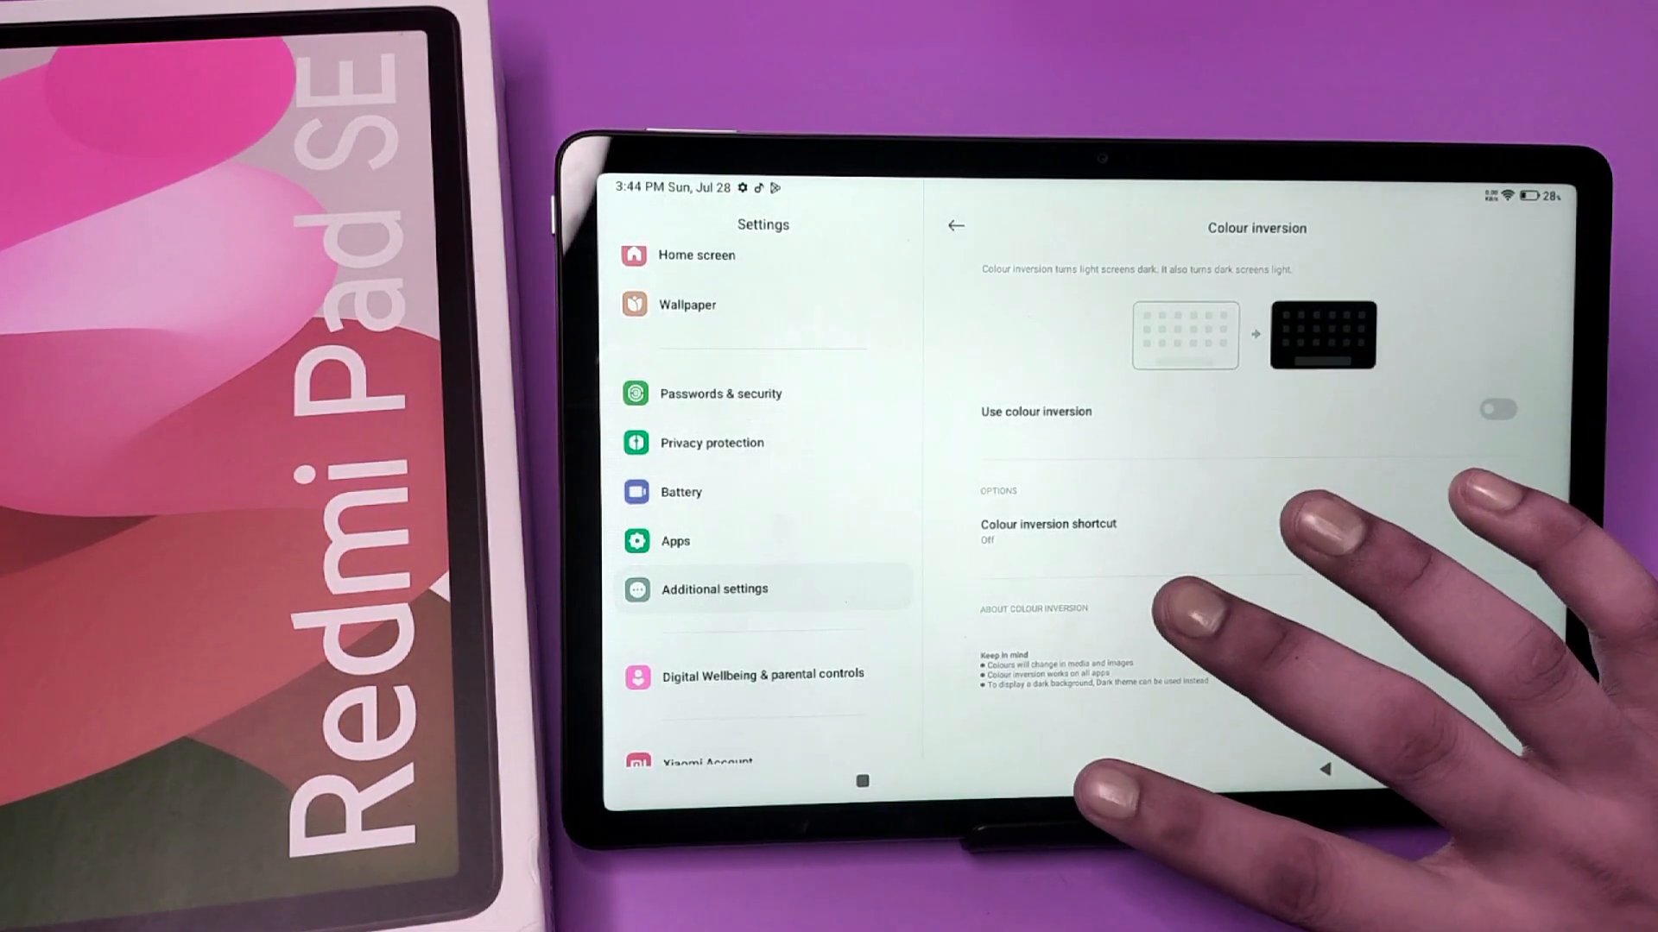